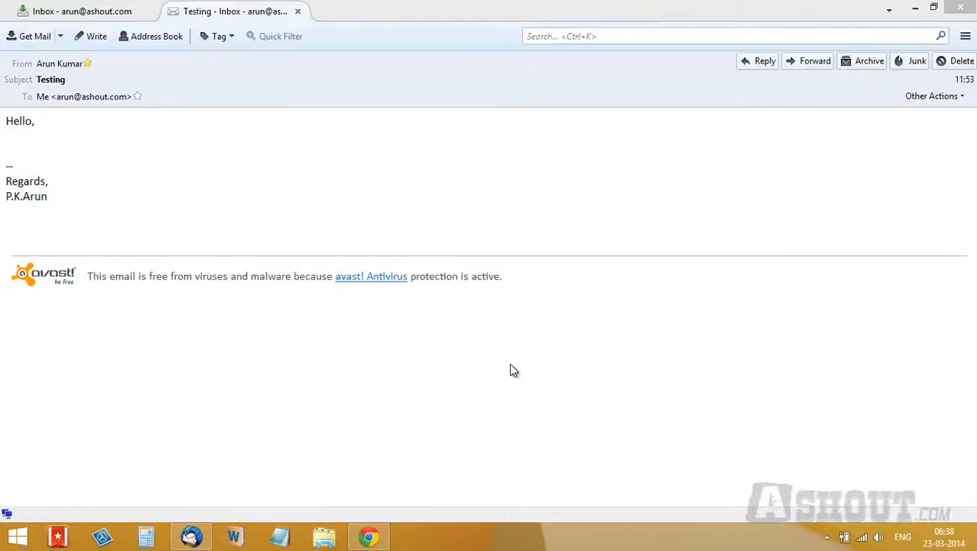
{"action": "mouse_move", "coordinate": [1, 309]}
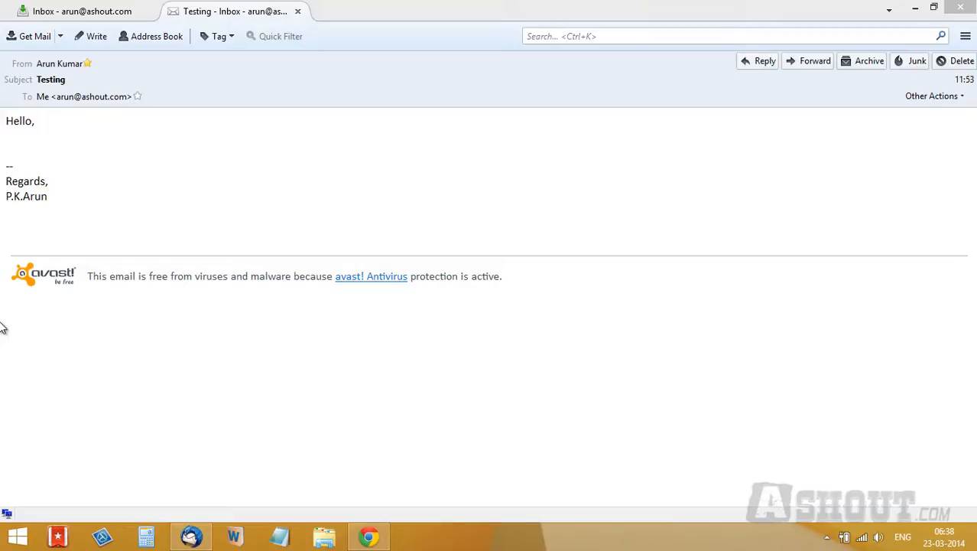
{"action": "mouse_move", "coordinate": [585, 257]}
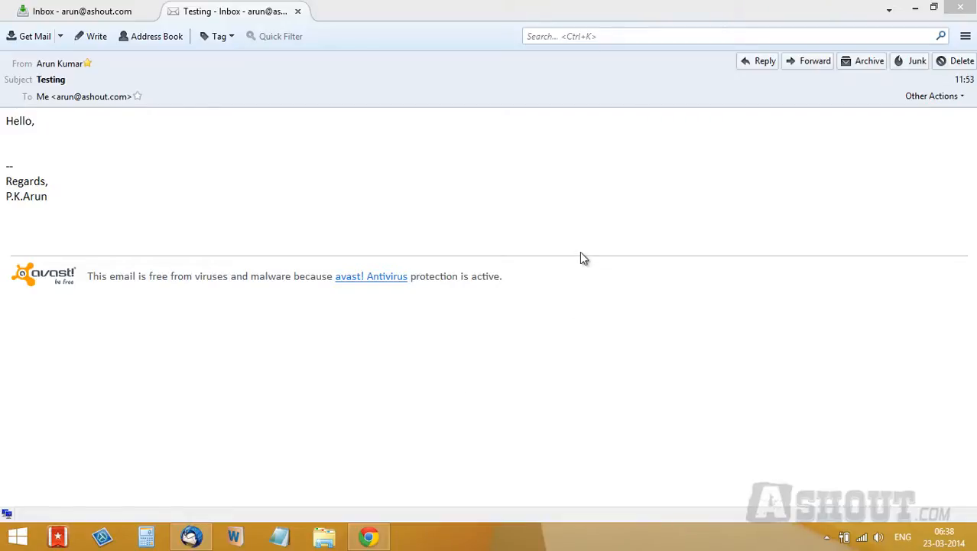
{"action": "mouse_move", "coordinate": [6, 319]}
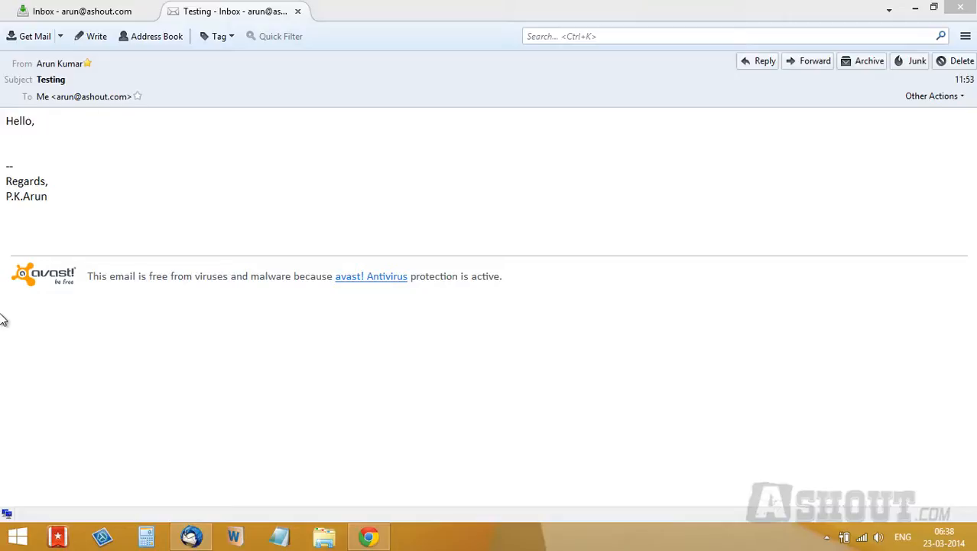
{"action": "mouse_move", "coordinate": [41, 340]}
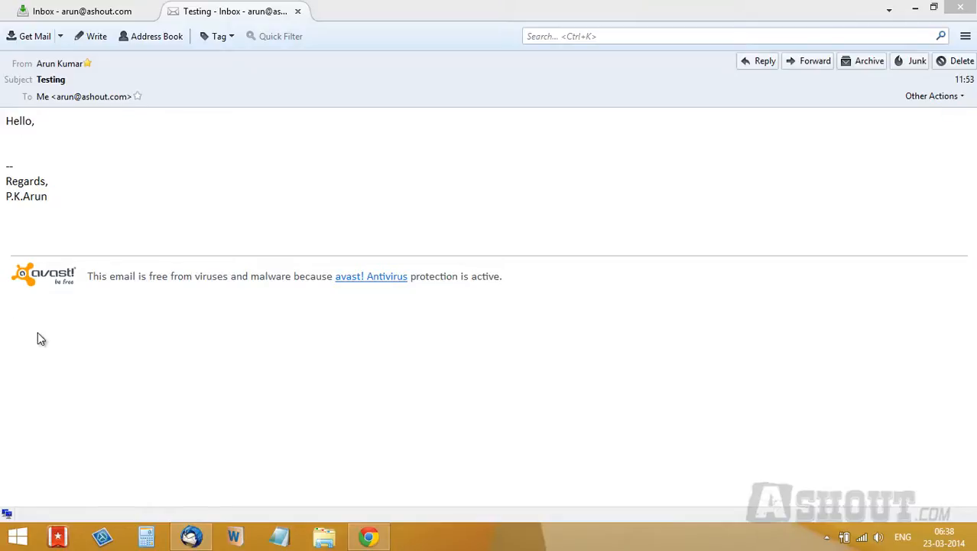
{"action": "mouse_move", "coordinate": [34, 342]}
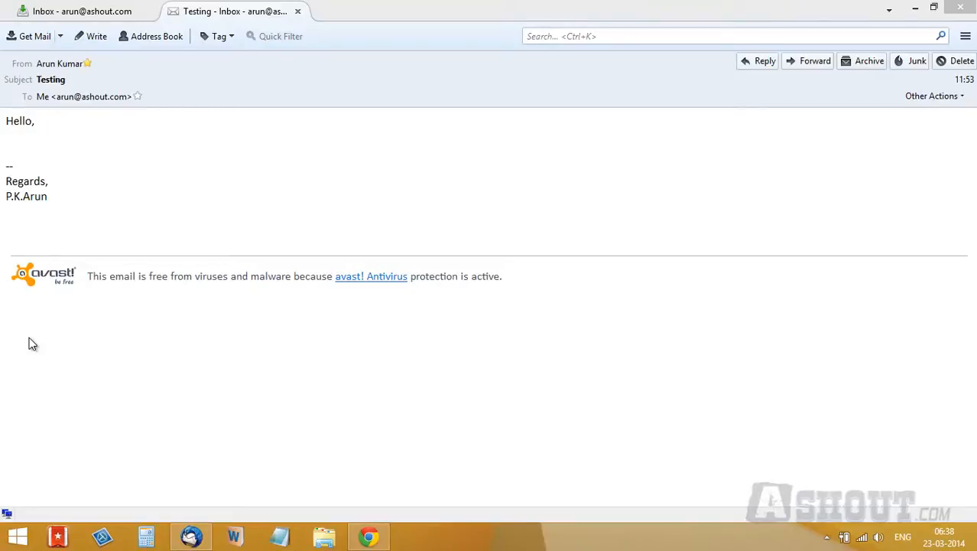
{"action": "mouse_move", "coordinate": [370, 346]}
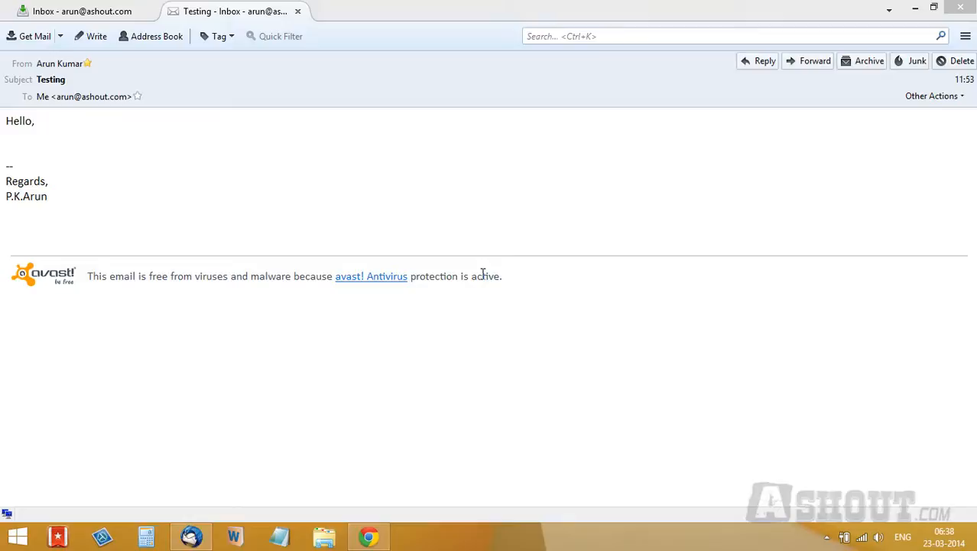
{"action": "mouse_move", "coordinate": [244, 459]}
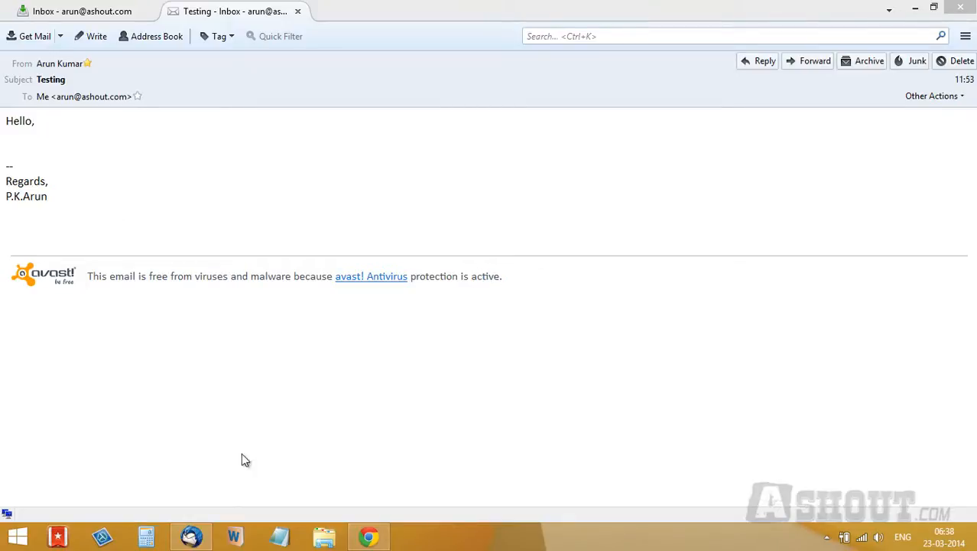
{"action": "mouse_move", "coordinate": [832, 526]}
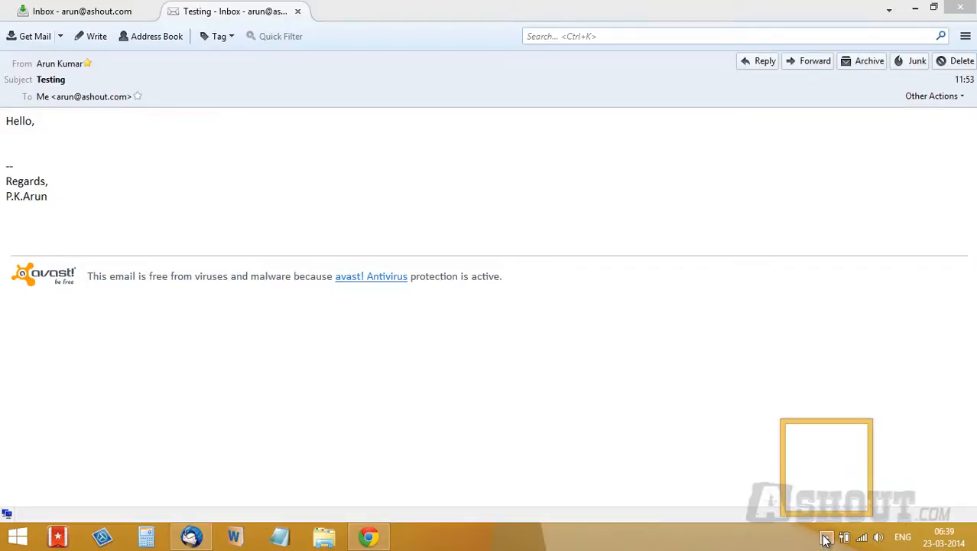
- Reach Mail Shield's Behavior options via the tray icon, Settings and Active Protection
{"action": "left_click", "coordinate": [826, 537]}
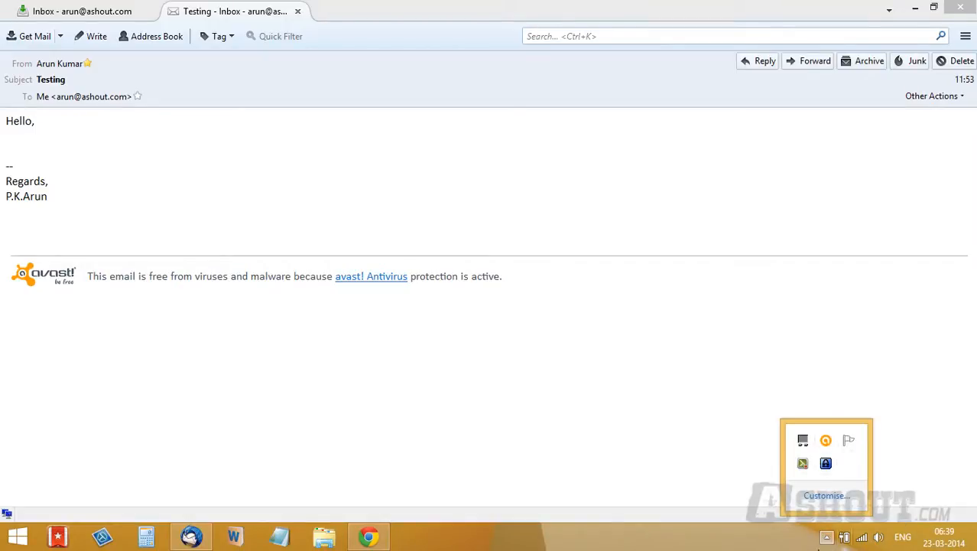
{"action": "left_click", "coordinate": [826, 441]}
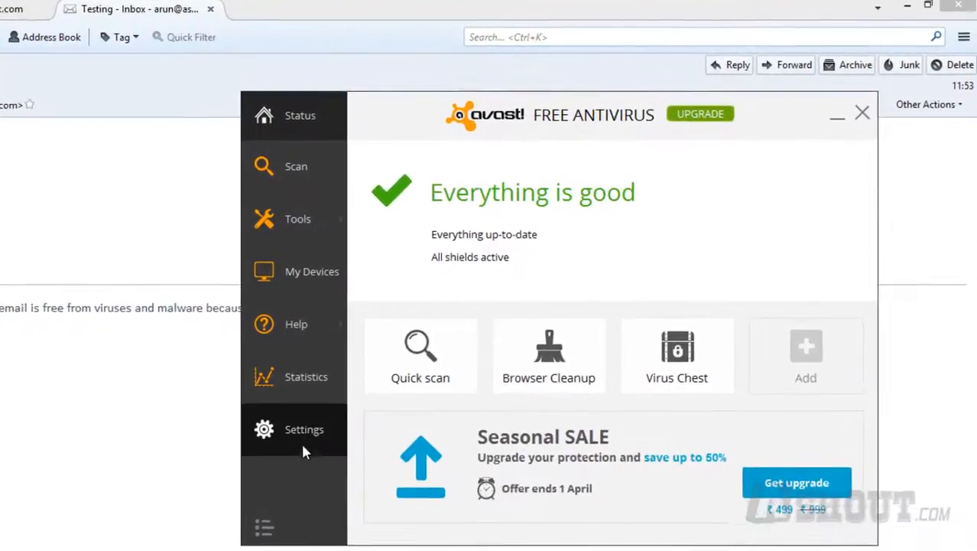
{"action": "left_click", "coordinate": [303, 428]}
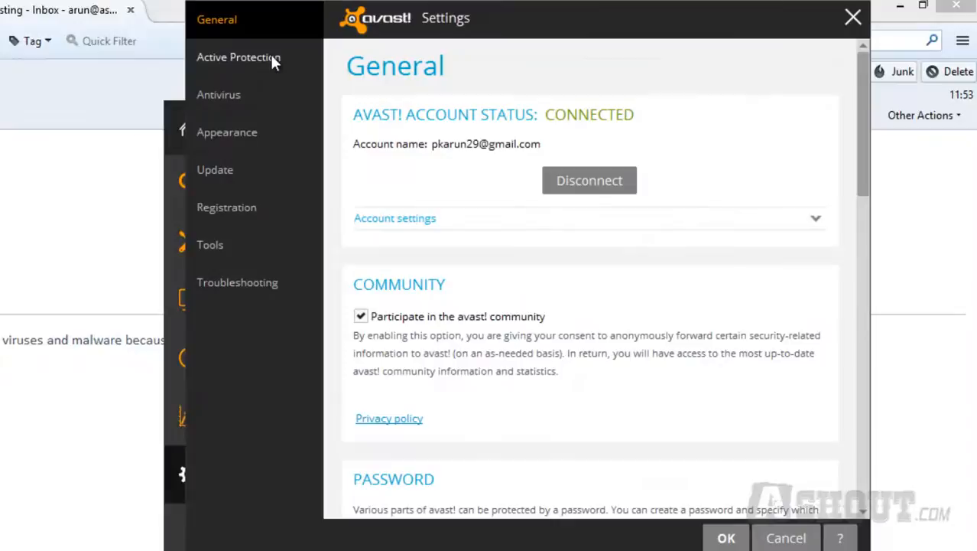
{"action": "left_click", "coordinate": [238, 57]}
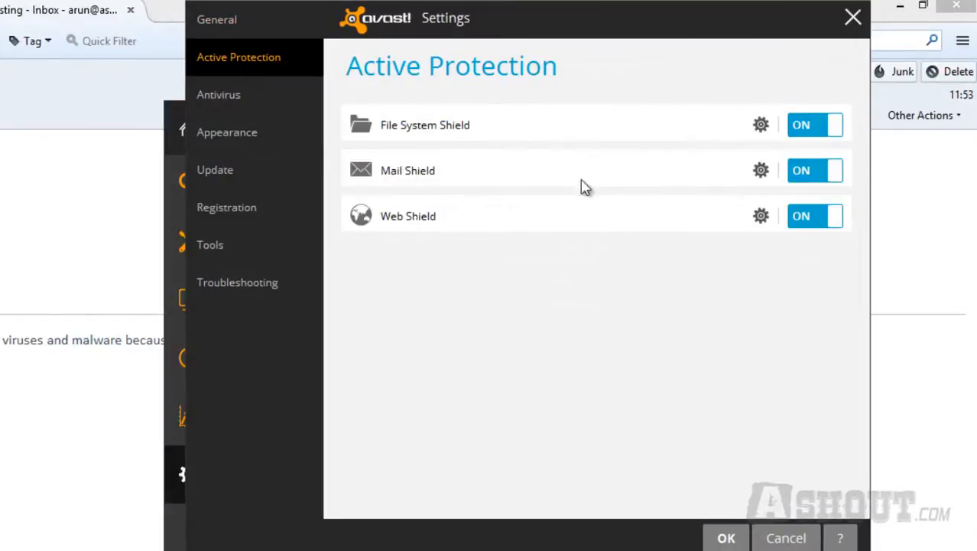
{"action": "left_click", "coordinate": [760, 169]}
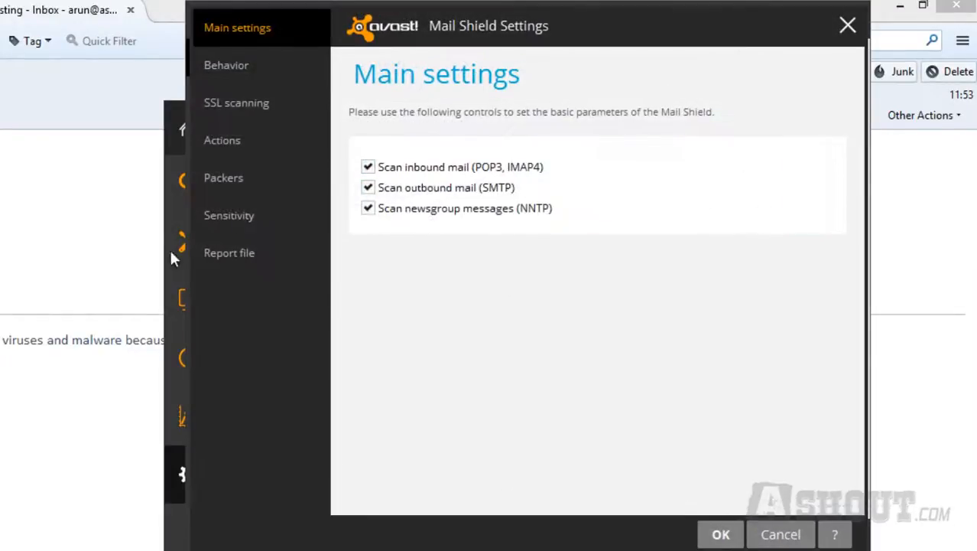
{"action": "left_click", "coordinate": [226, 64]}
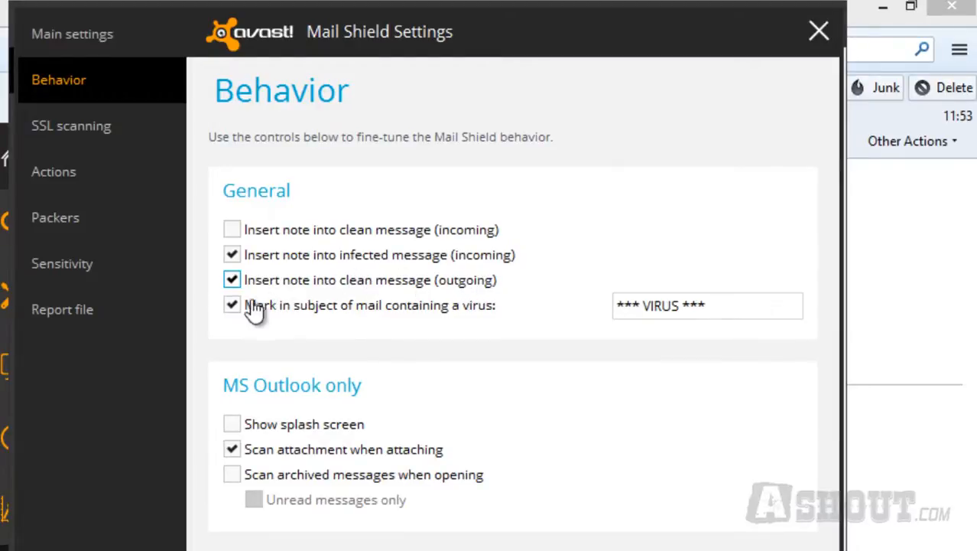
- Uncheck 'Insert note into clean message (outgoing)' so clean emails get no footer
{"action": "left_click", "coordinate": [233, 279]}
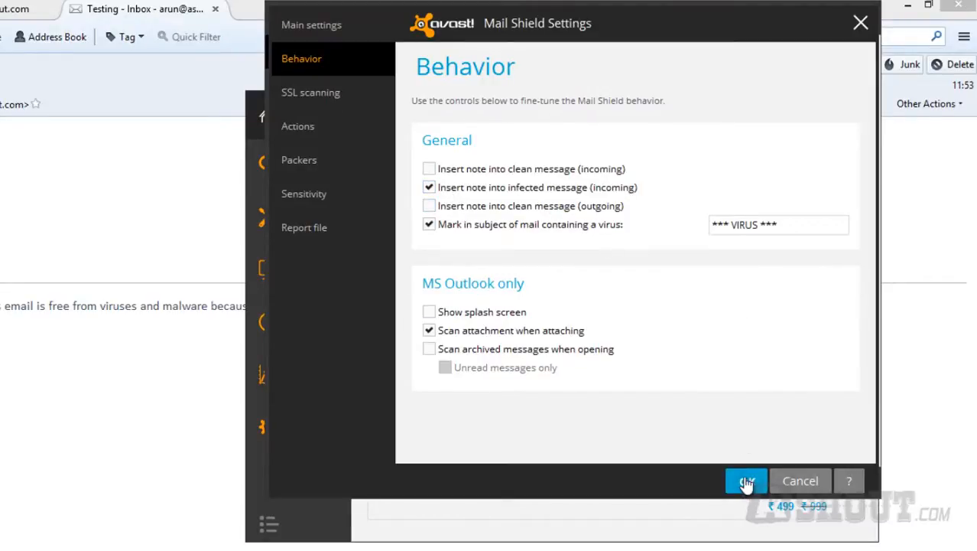
- Confirm with OK in Mail Shield Settings and avast! Settings to save the change
{"action": "left_click", "coordinate": [747, 480]}
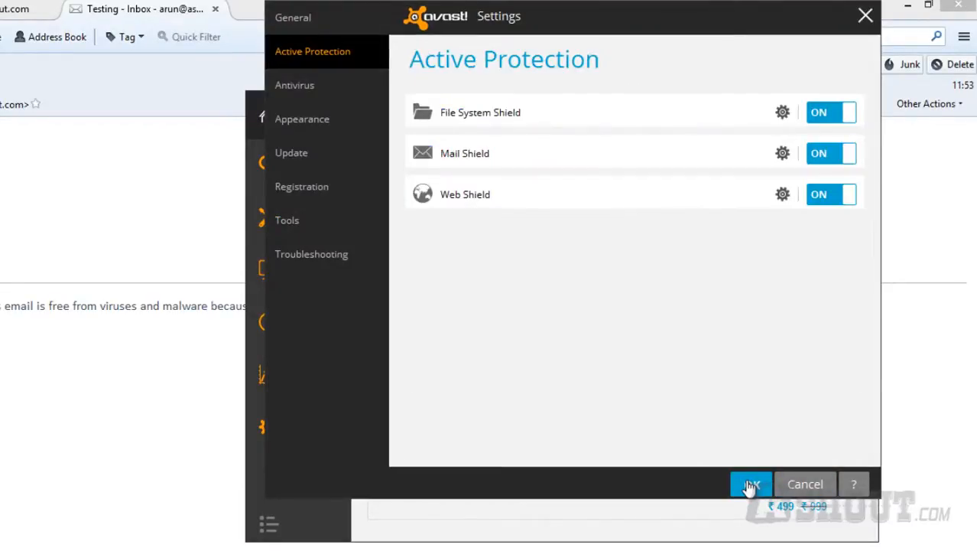
{"action": "left_click", "coordinate": [751, 483]}
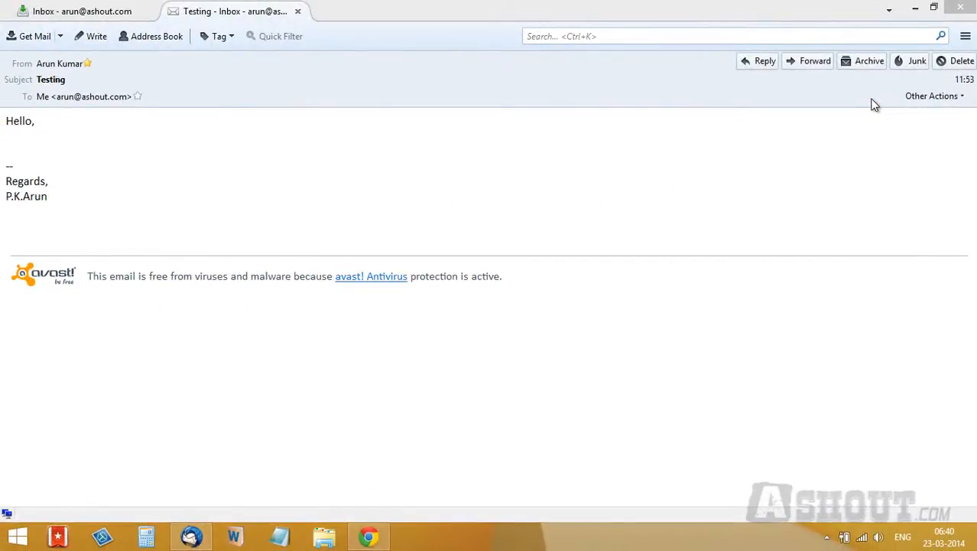
{"action": "mouse_move", "coordinate": [359, 416]}
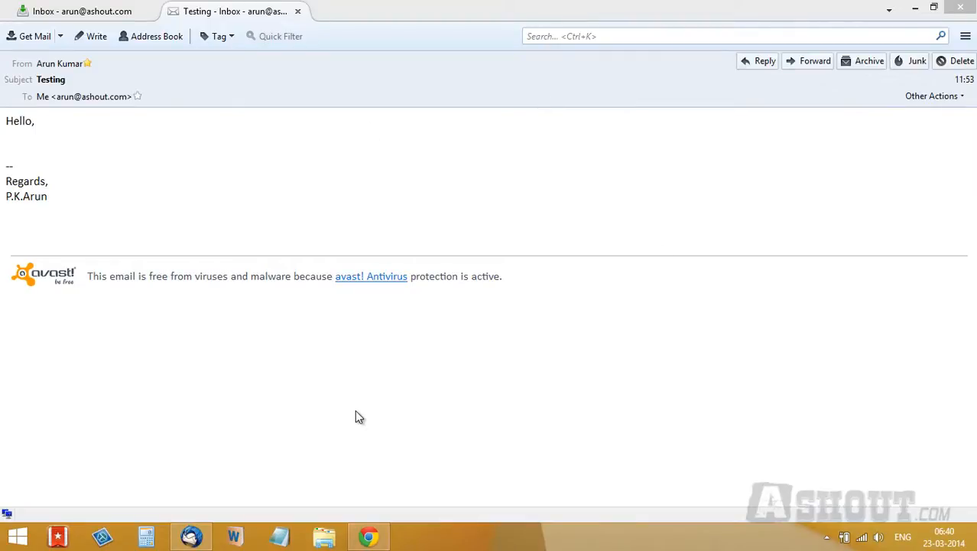